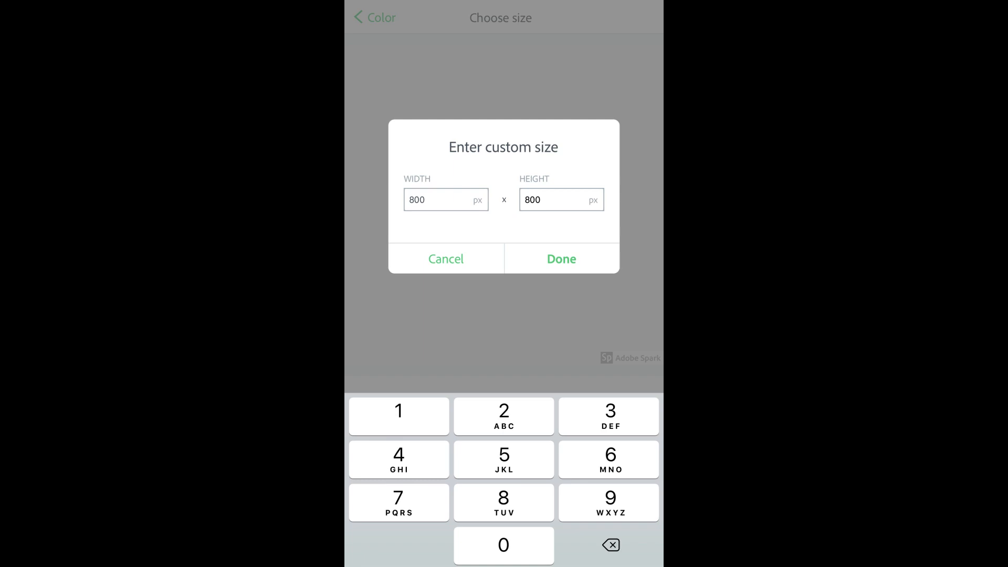
- Confirm the 800 by 800 px custom size for the MAX DALTON post
left_click(560, 258)
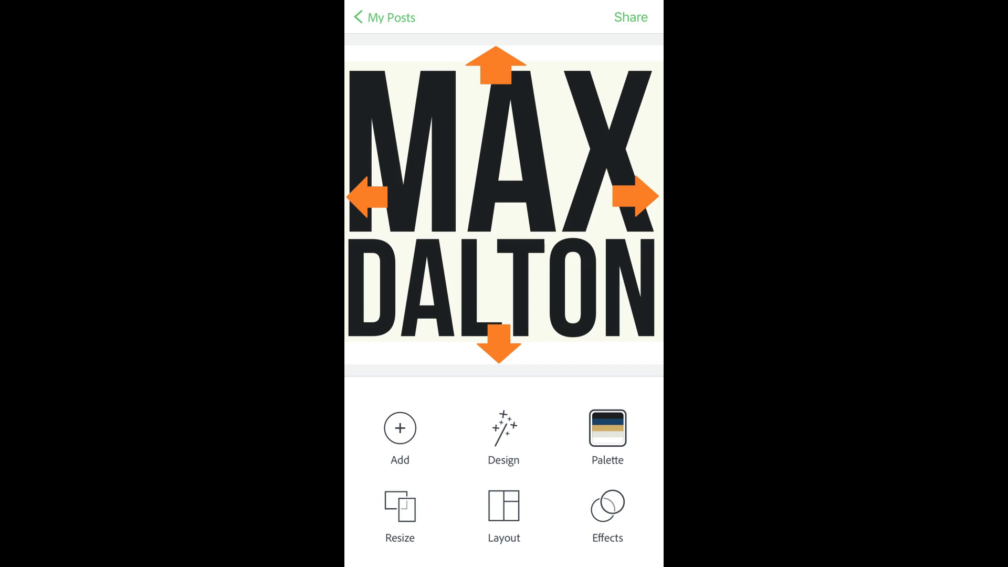
- Dismiss the resize guides and share the finished MAX DALTON design out of Spark Post
left_click(502, 193)
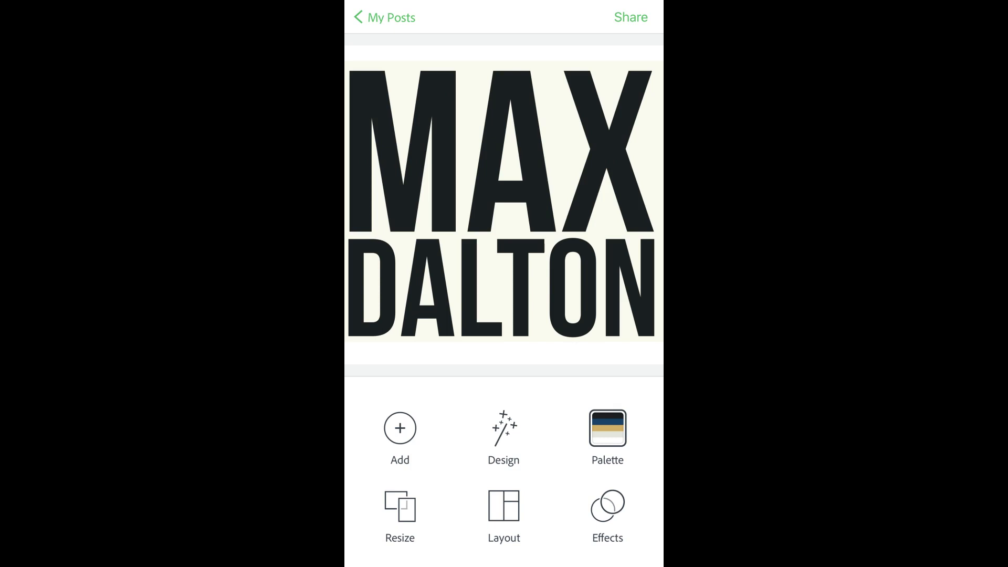
left_click(630, 17)
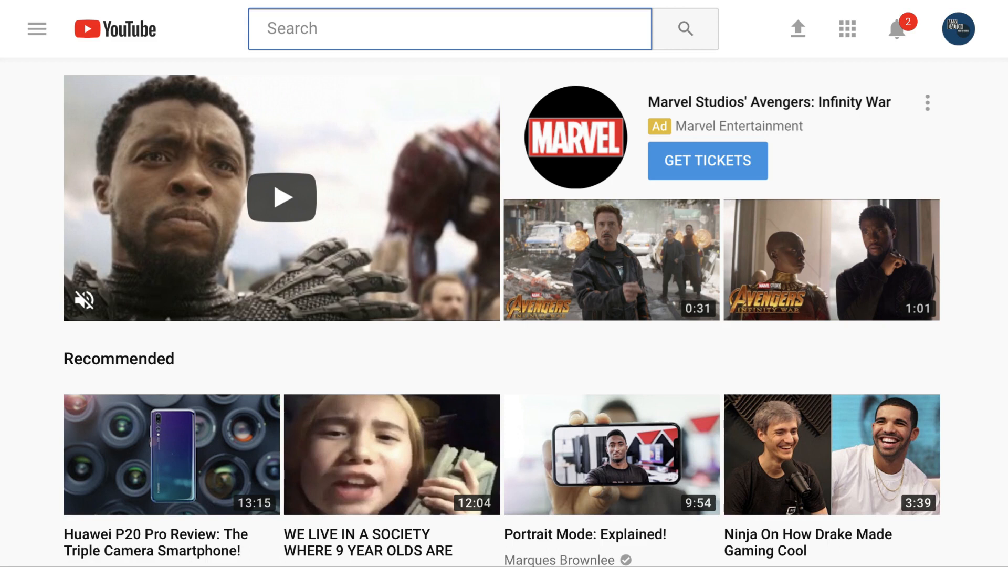
- Go to Creator Studio from the account avatar menu
left_click(957, 29)
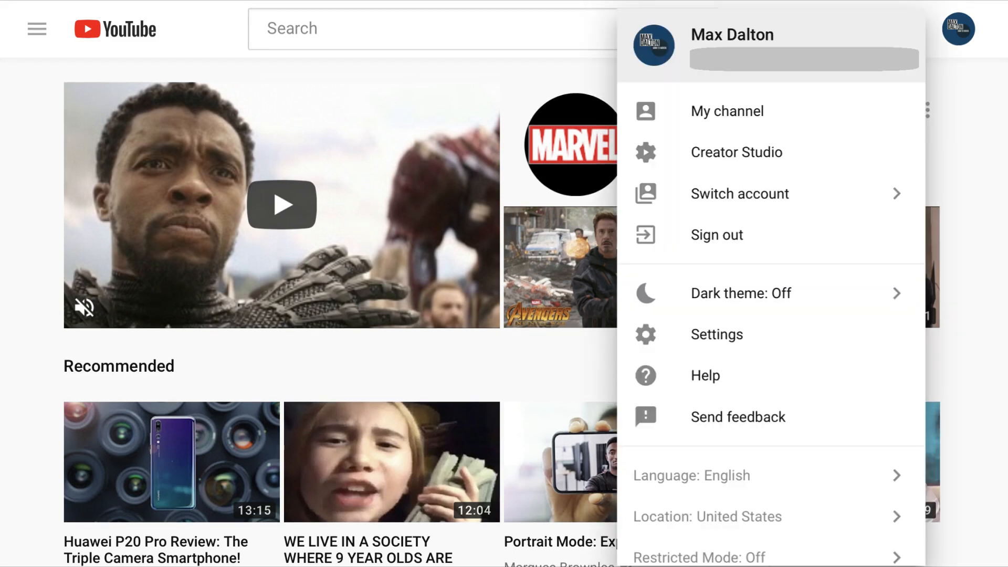
left_click(736, 151)
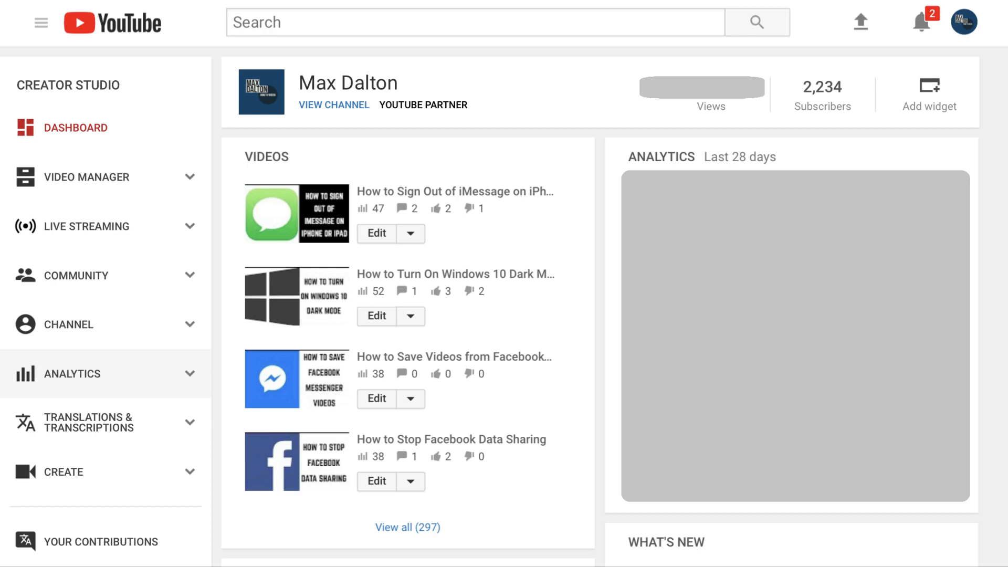
- Reach the channel's Branding settings and start adding a watermark
left_click(68, 323)
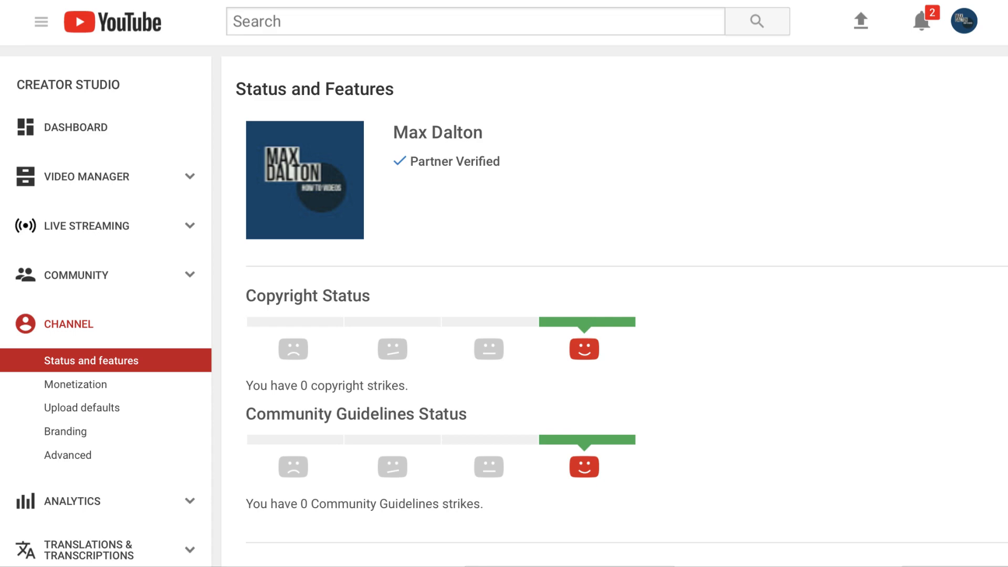
left_click(65, 431)
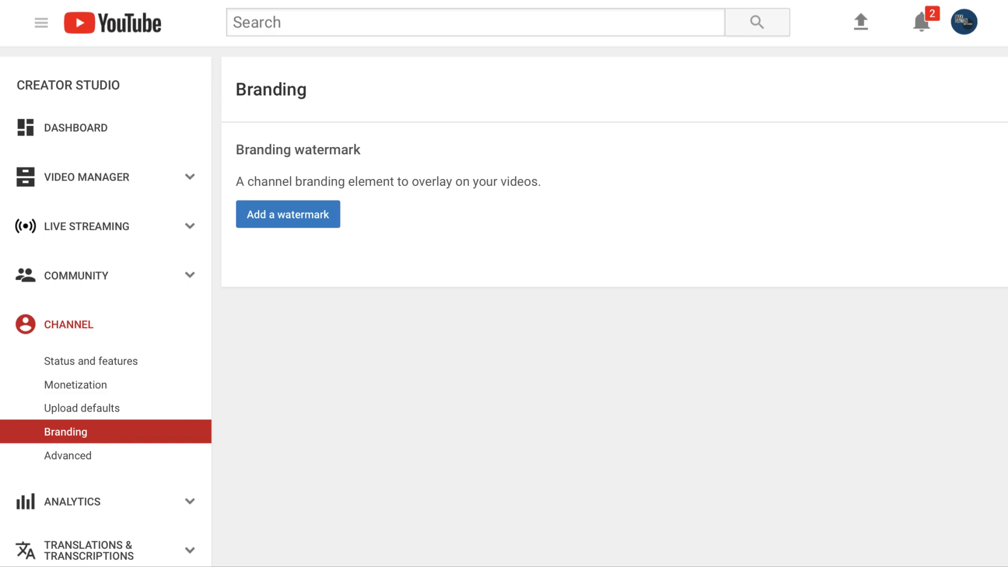
left_click(288, 214)
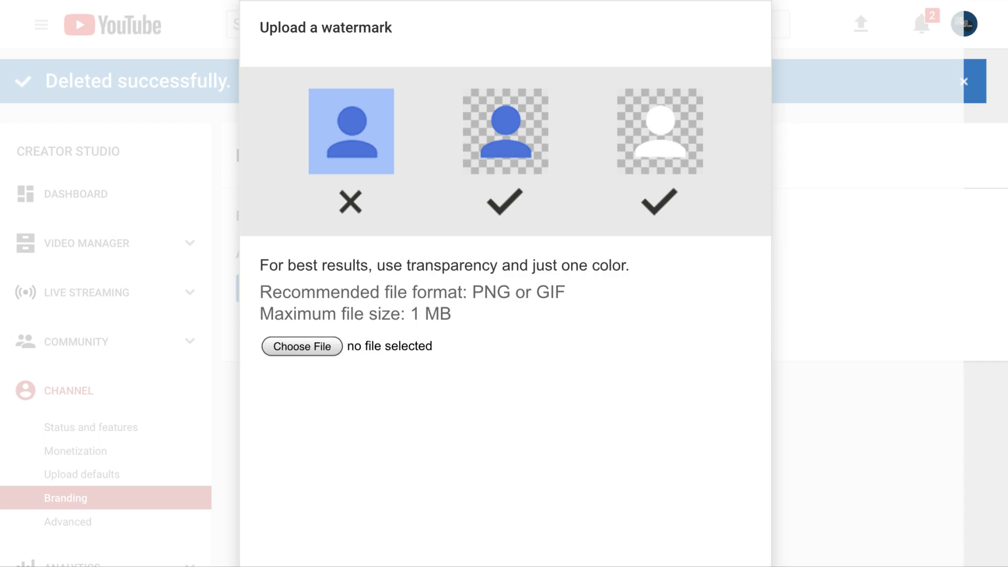
- Choose the MAX DALTON image from the iOS photo library as the watermark file
left_click(301, 346)
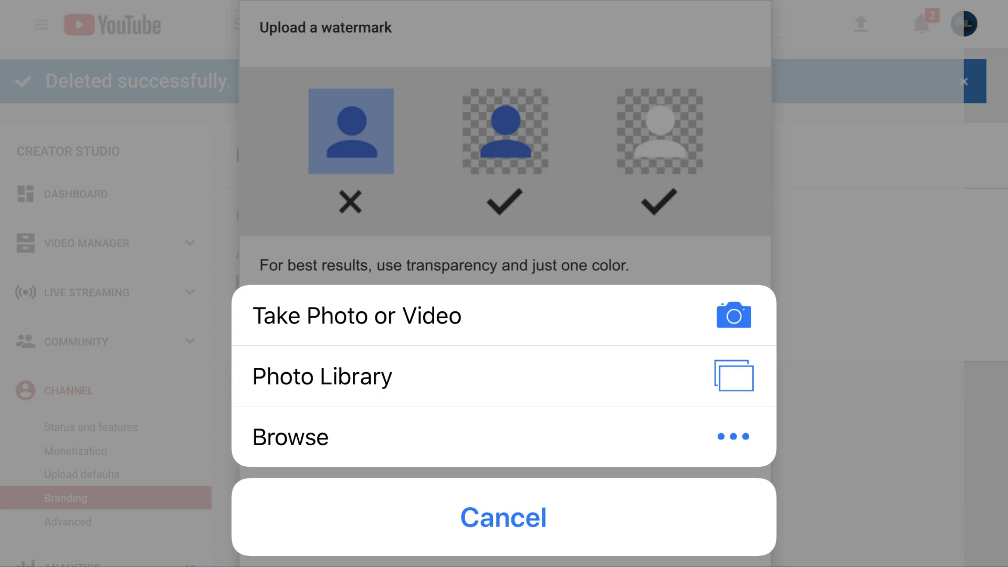
left_click(321, 376)
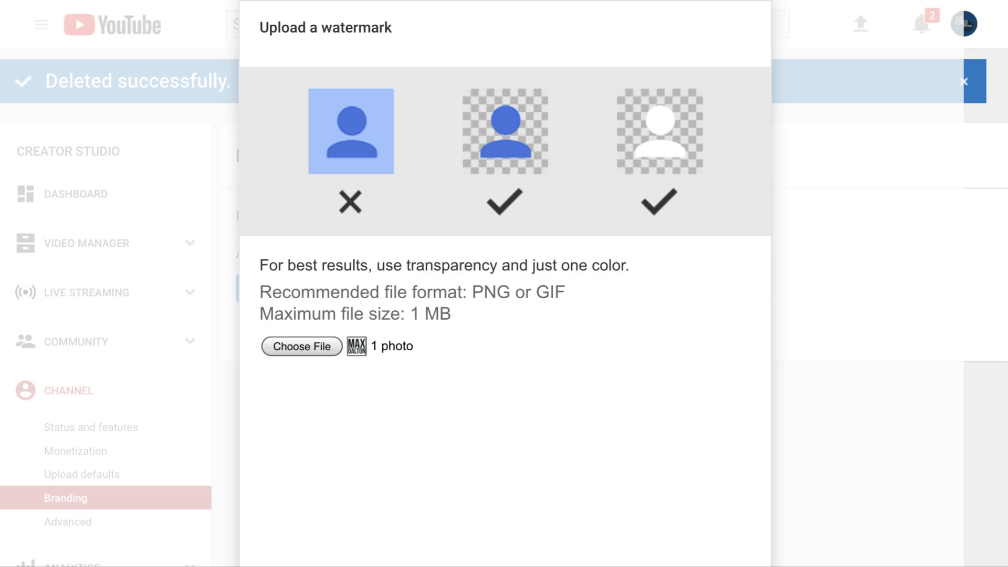
- Scroll the upload dialog to reveal the MAX DALTON watermark preview
scroll("down", 3)
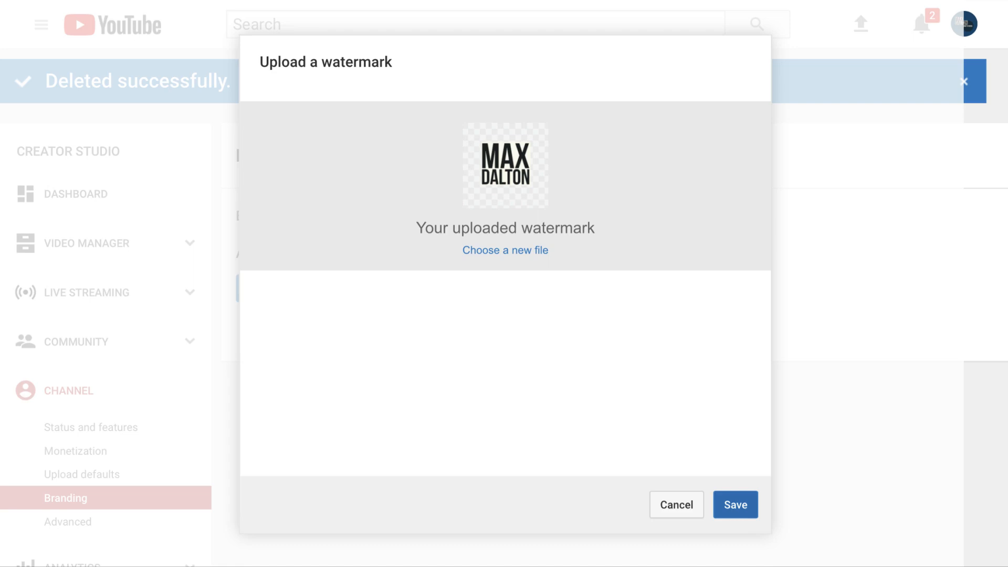
- Save the watermark and set its display time to Entire video
left_click(735, 504)
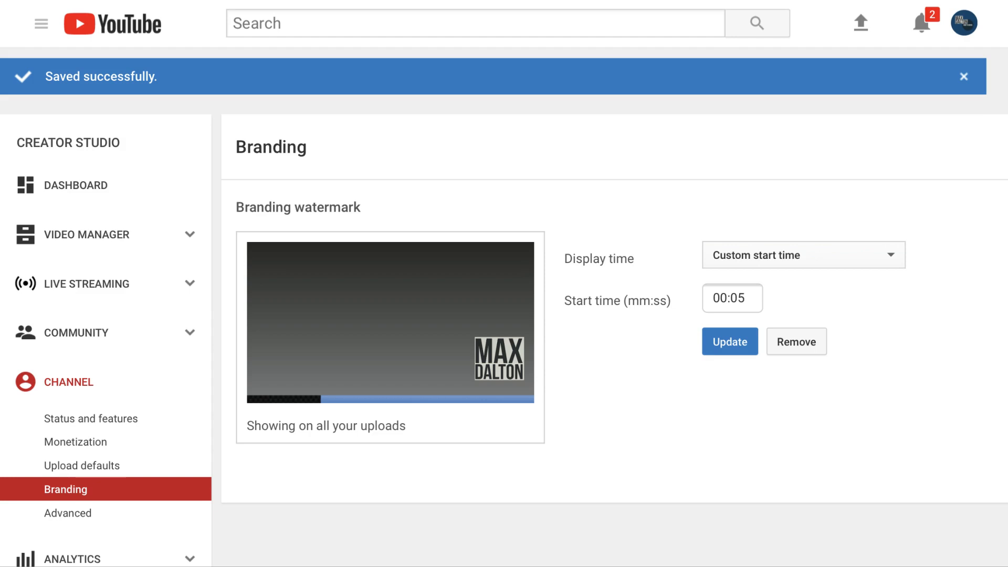
left_click(802, 254)
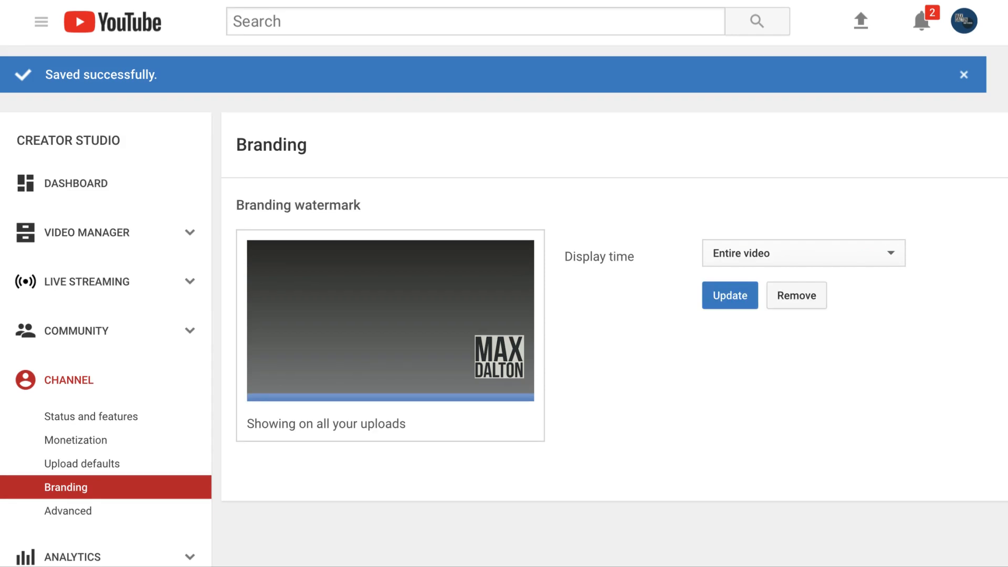